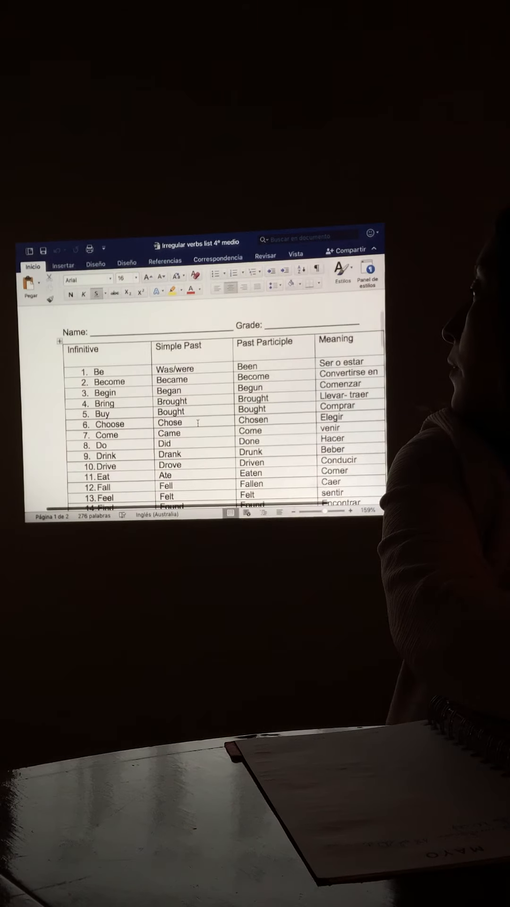
Scroll the irregular verbs list down to show verbs Be through Go
{"action": "scroll", "scroll_direction": "down", "scroll_amount": 3}
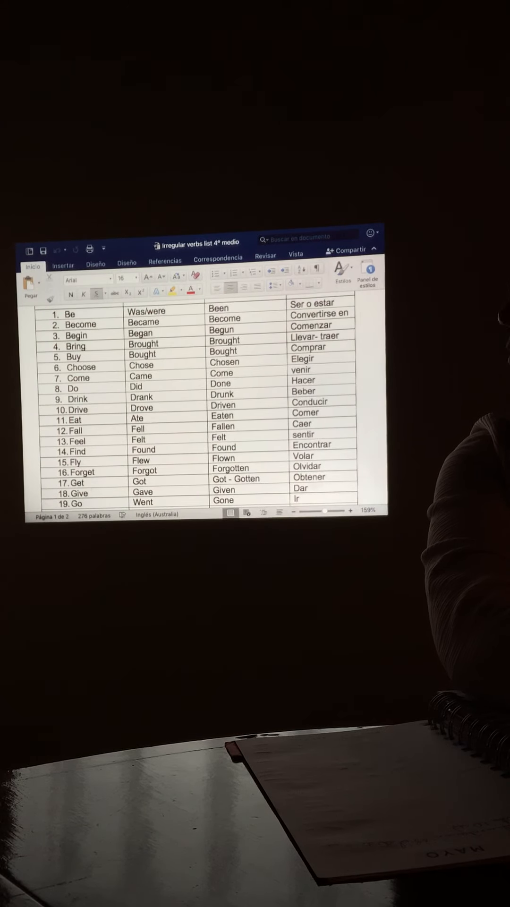
Scroll through the remaining irregular verbs down to verb 29, Meet
{"action": "scroll", "scroll_direction": "down", "scroll_amount": 3}
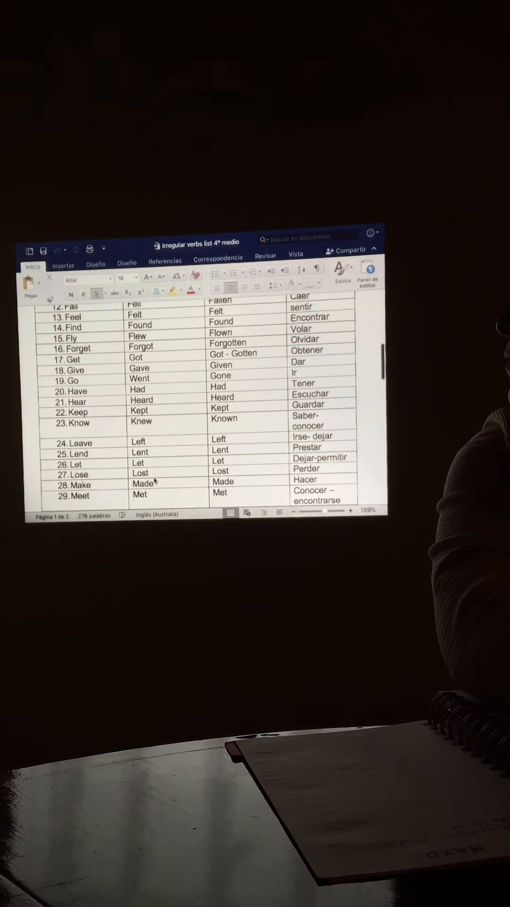
{"action": "scroll", "scroll_direction": "down", "scroll_amount": 3}
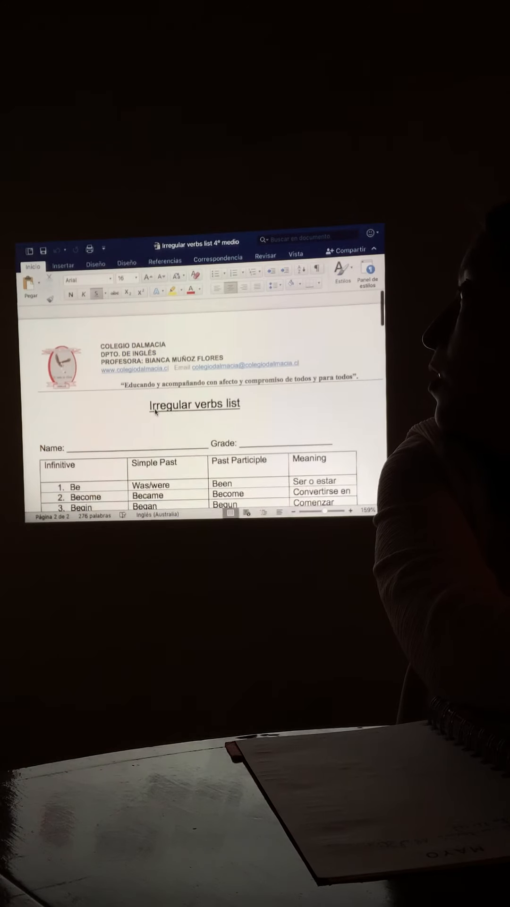
Scroll past the verb list to reach the Frequency Adverbs slide
{"action": "scroll", "scroll_direction": "down", "scroll_amount": 3}
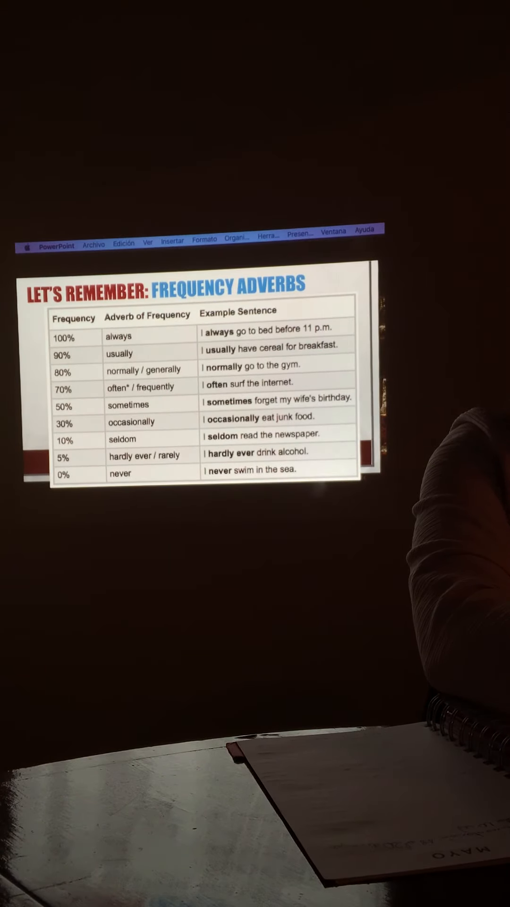
Exit the frequency adverbs slideshow with Escape to return to Finder
{"action": "key", "text": "Escape"}
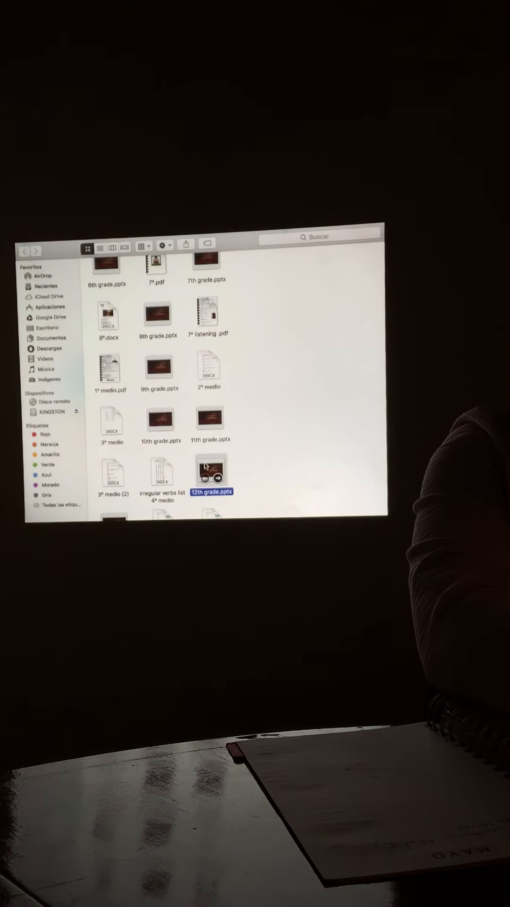
Open 12th grade.pptx from Finder to show its Exercise slide
{"action": "double_click", "coordinate": [210, 474]}
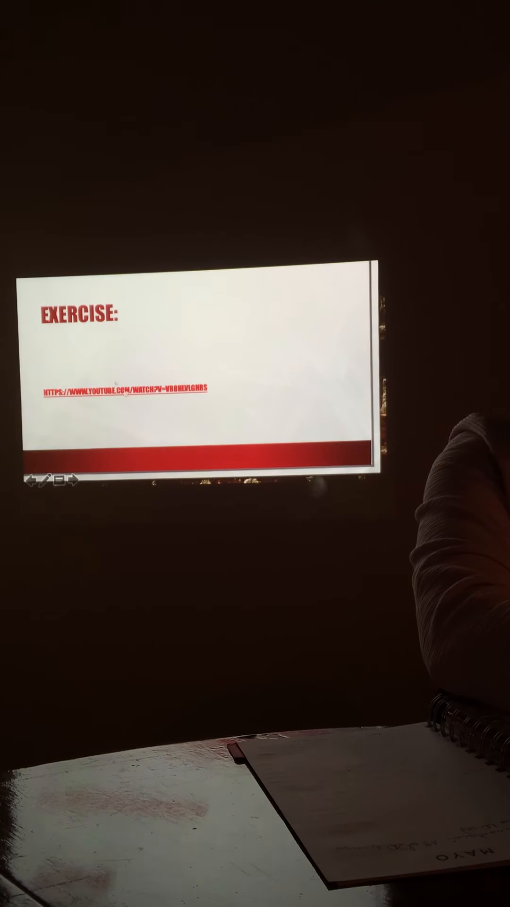
Follow the Exercise slide's YouTube link and make the Safari video full screen
{"action": "left_click", "coordinate": [125, 390]}
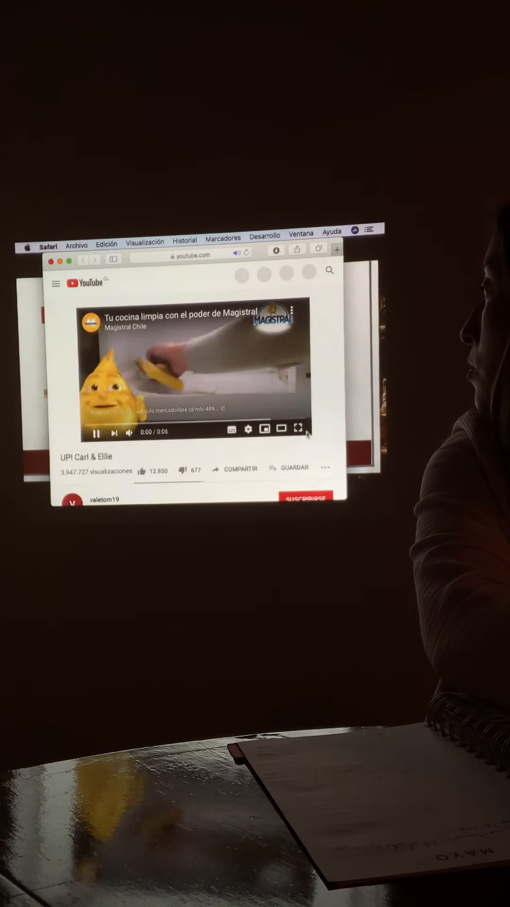
{"action": "left_click", "coordinate": [297, 428]}
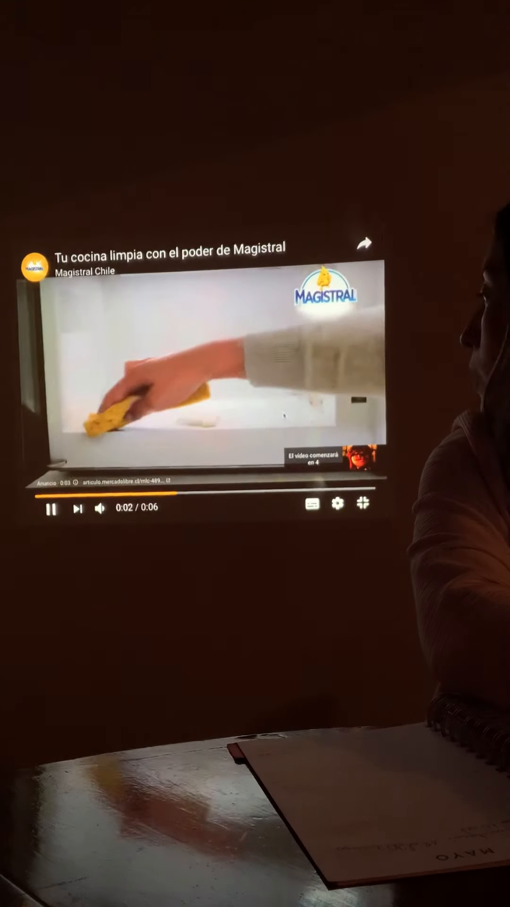